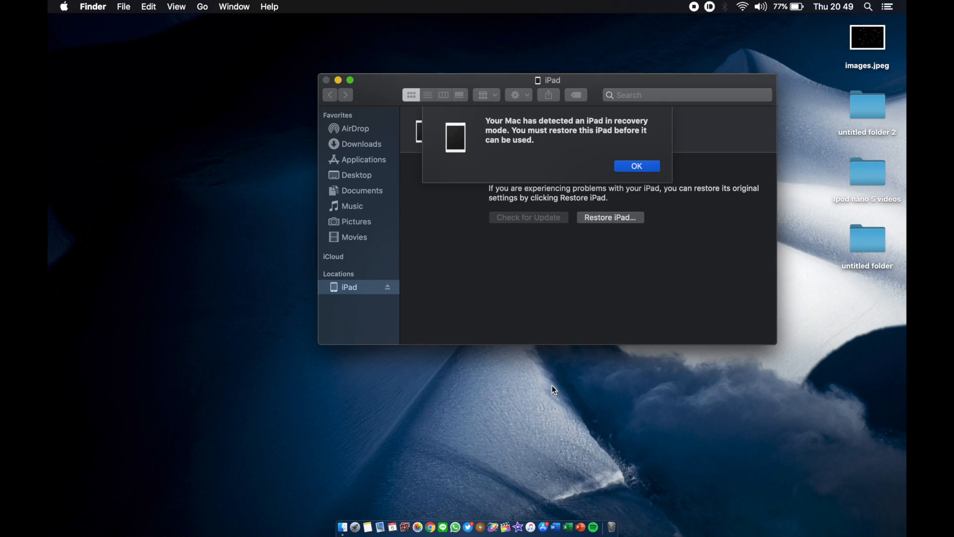
mouse_move(654, 169)
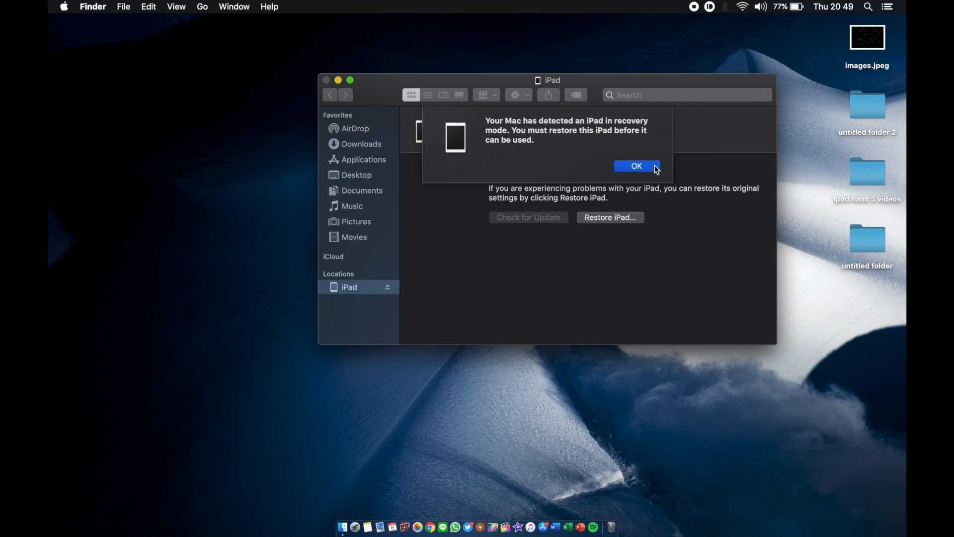
Dismiss the iPad recovery-mode alert with OK
click(636, 166)
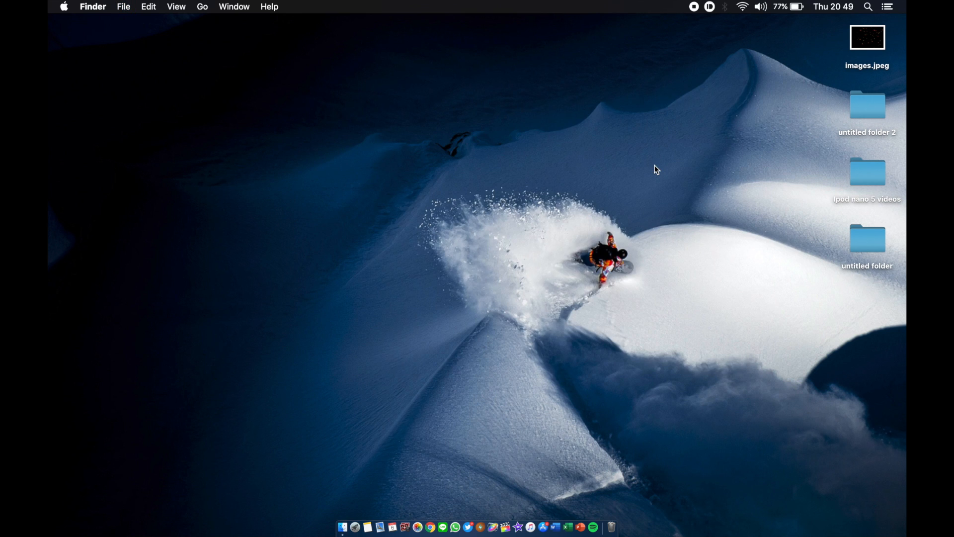
Bring up Terminal and show the Vieux-master folder in Downloads in Finder
click(868, 7)
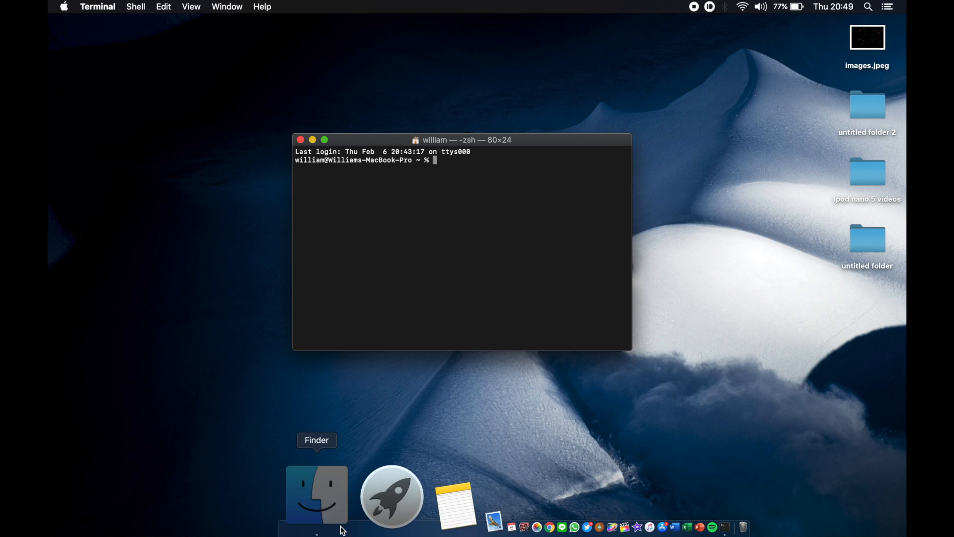
click(316, 494)
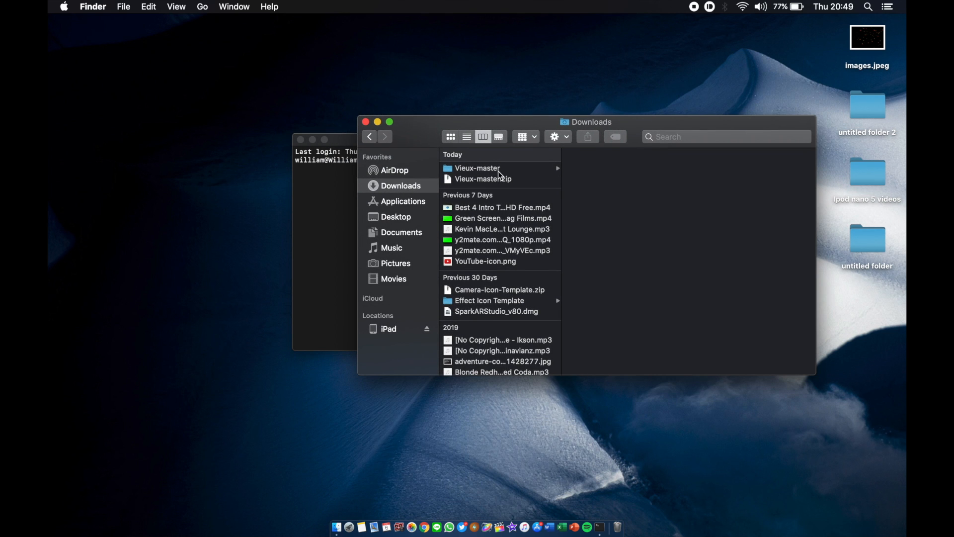
click(479, 168)
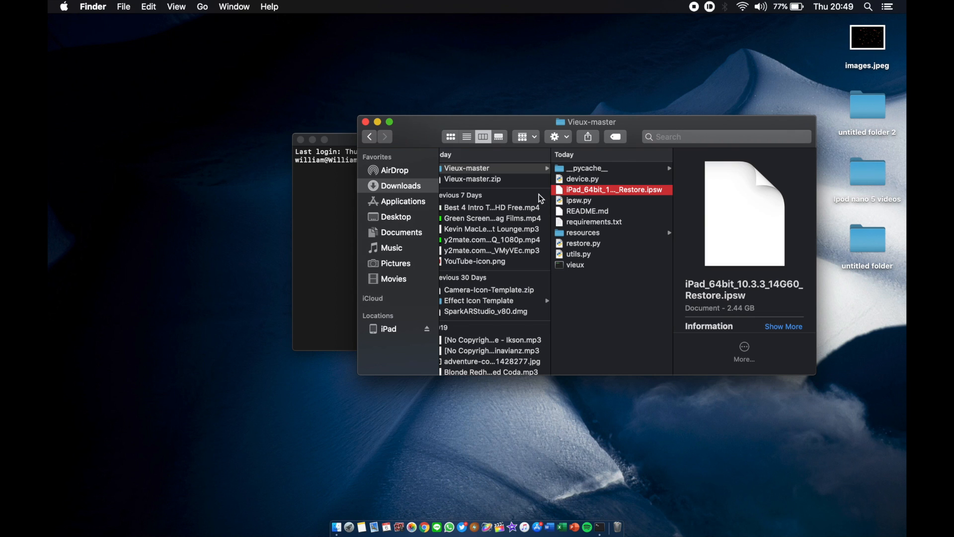
mouse_move(514, 194)
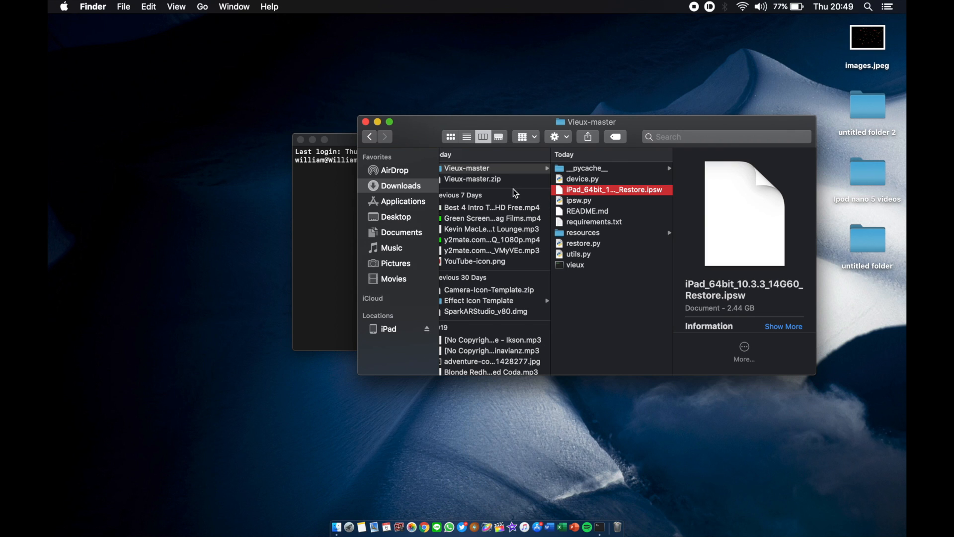
mouse_move(544, 150)
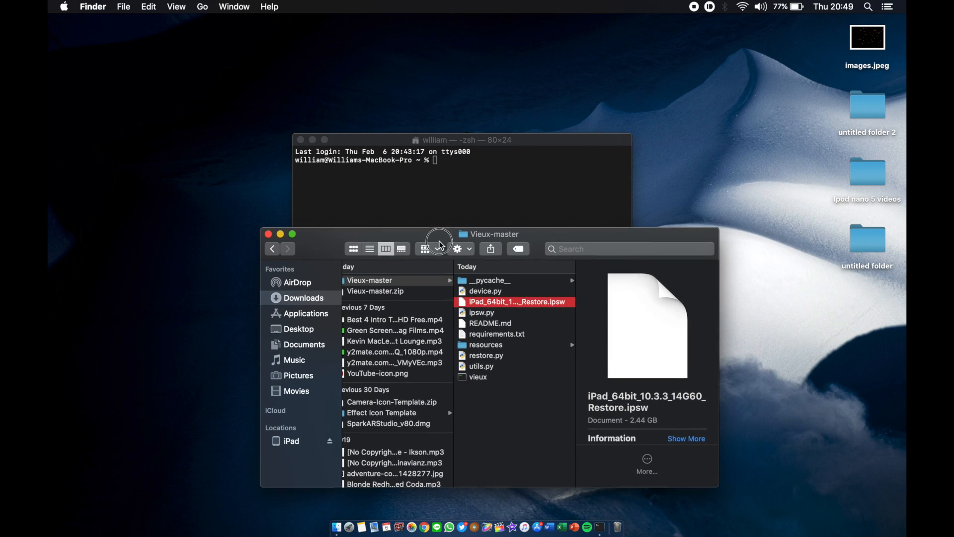
Change into Vieux-master and run pip3 install -r requirements.txt
click(461, 183)
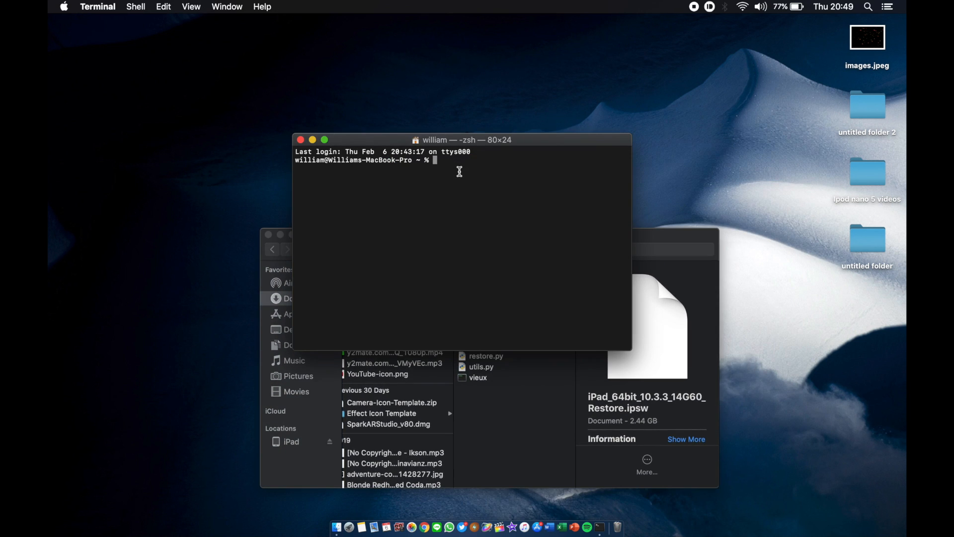
text(cd)
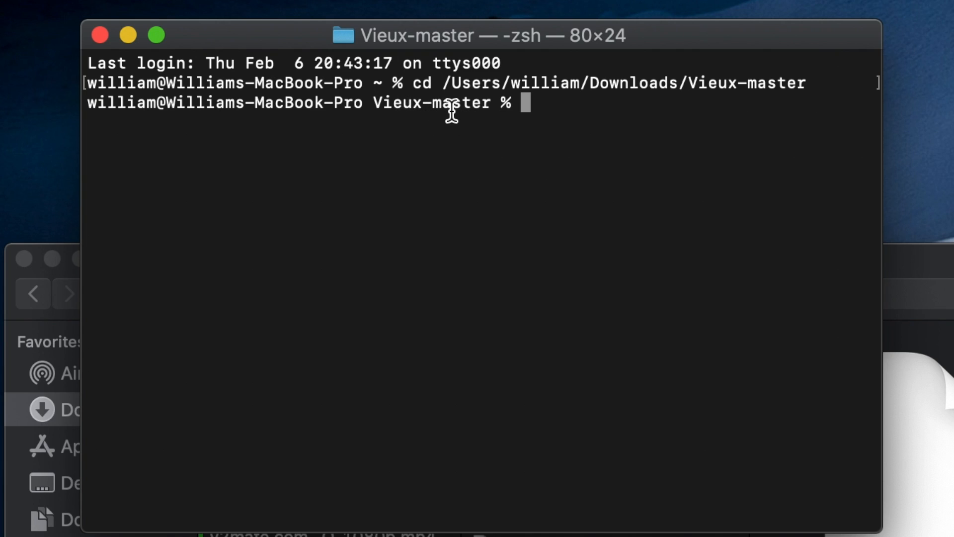
mouse_move(584, 117)
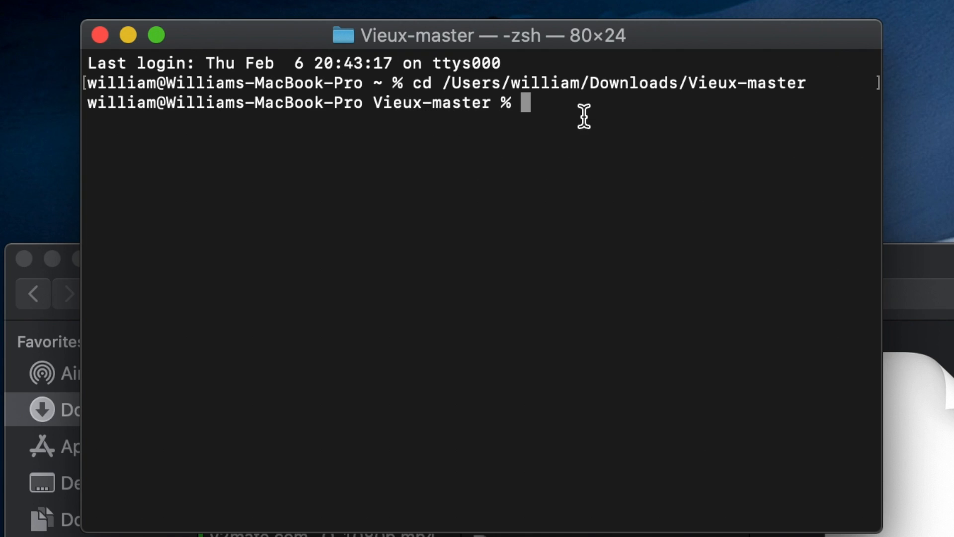
text(pip3 insta)
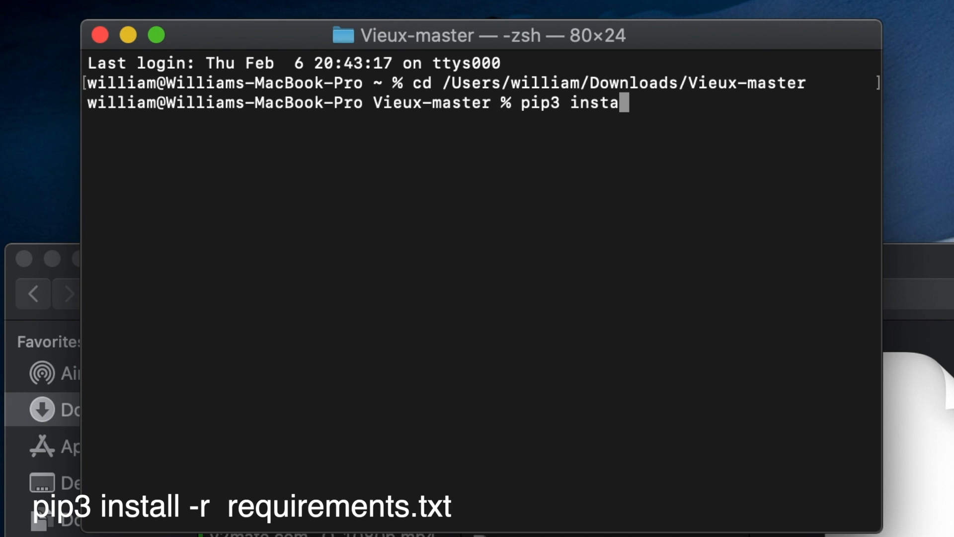
text(ll -r)
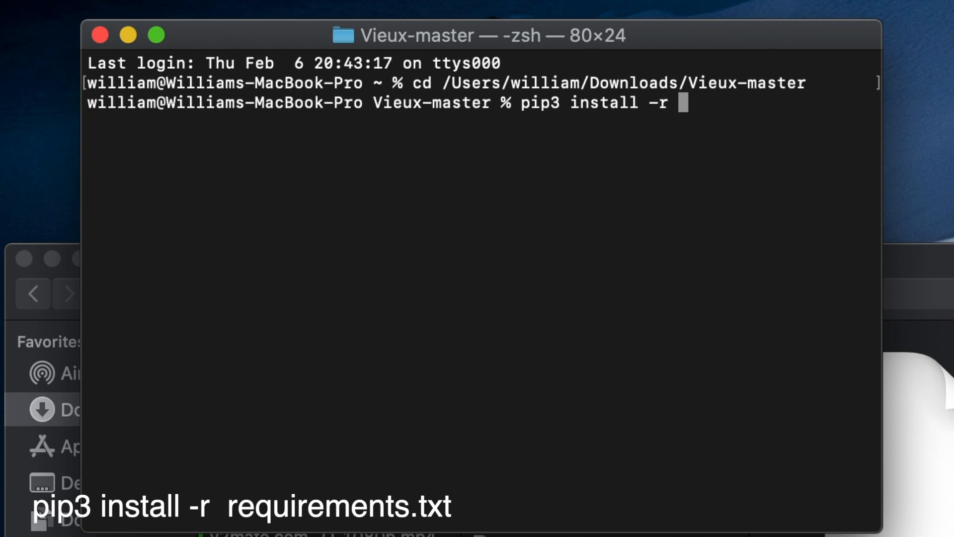
text(requirements.)
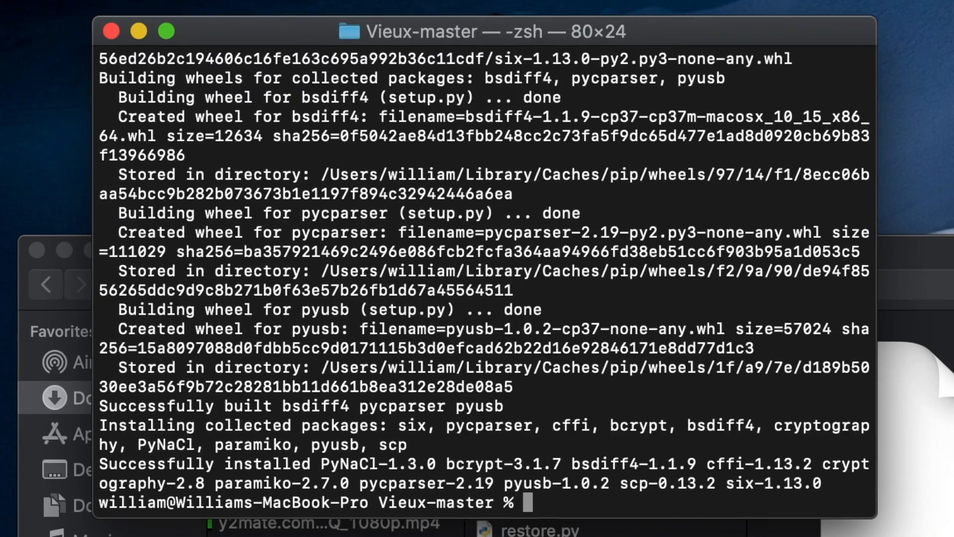
Run ./vieux -i on the iPad 10.3.3 restore IPSW path
scroll(up, 3)
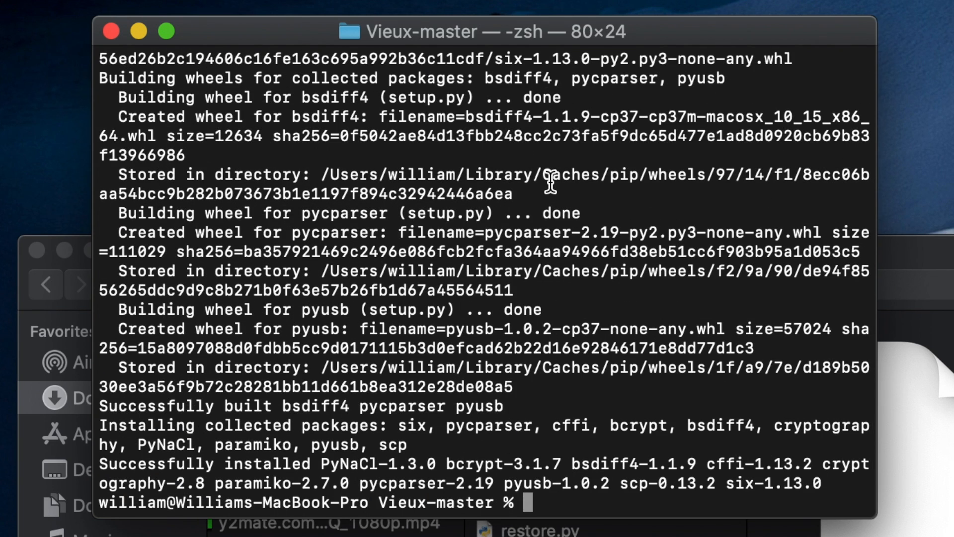
text(./v)
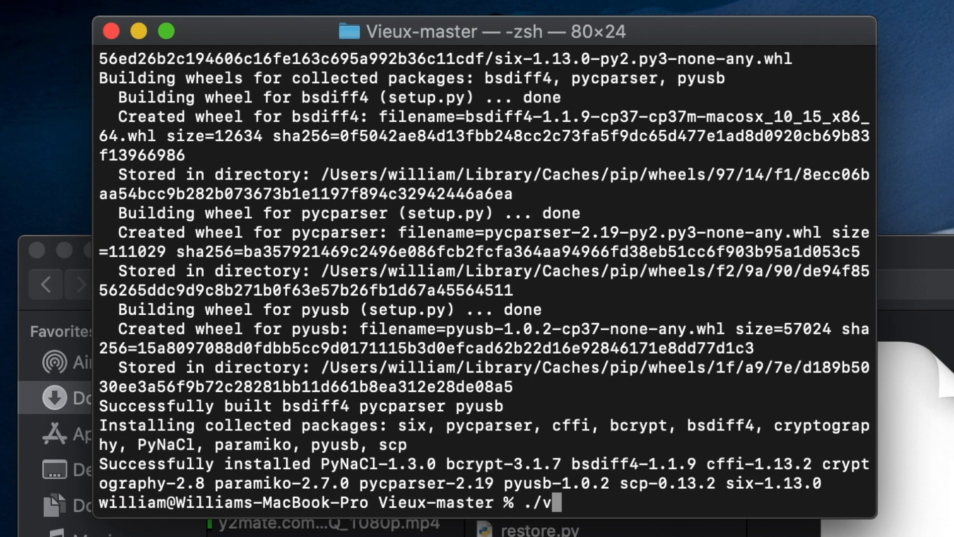
text(ieux)
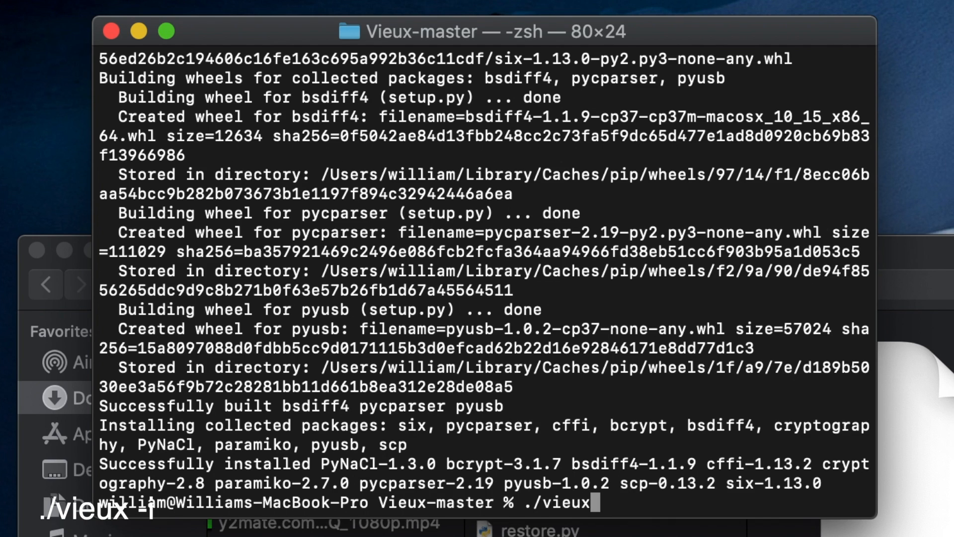
text(i)
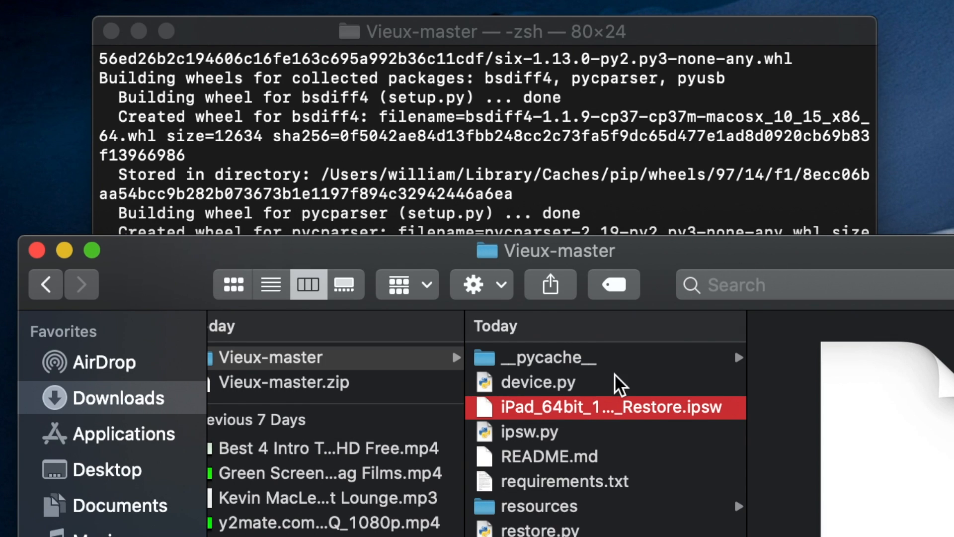
mouse_move(661, 262)
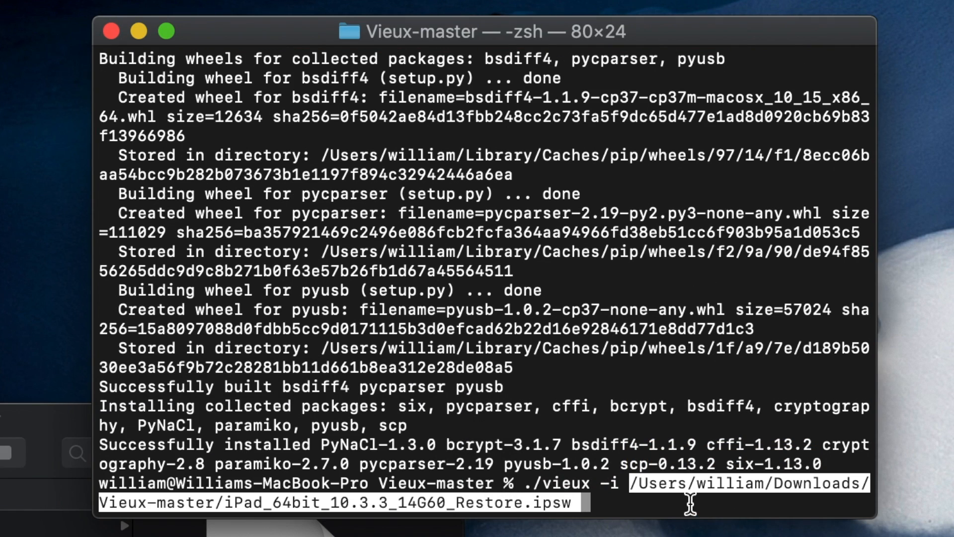
key(Return)
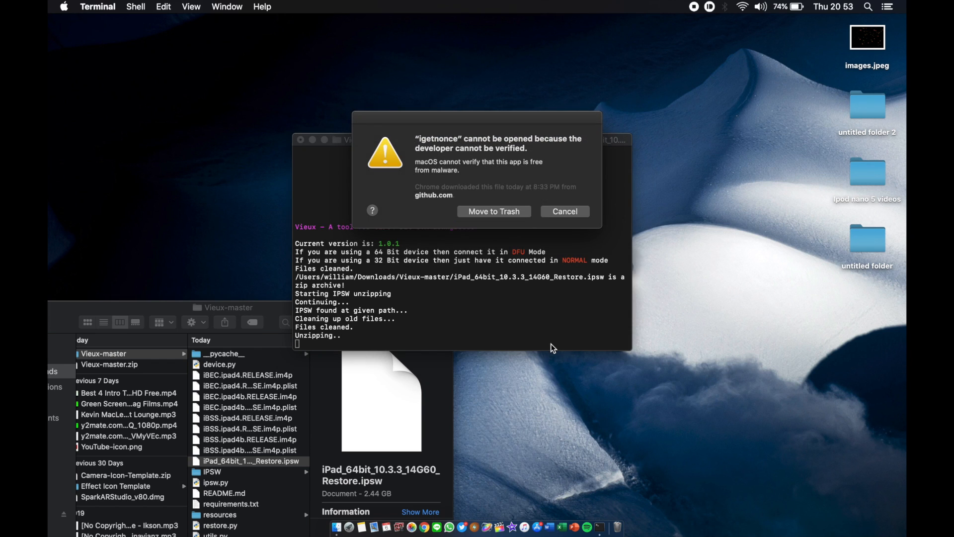
Cancel the igetnonce blocked warning and head to the Apple menu
click(564, 211)
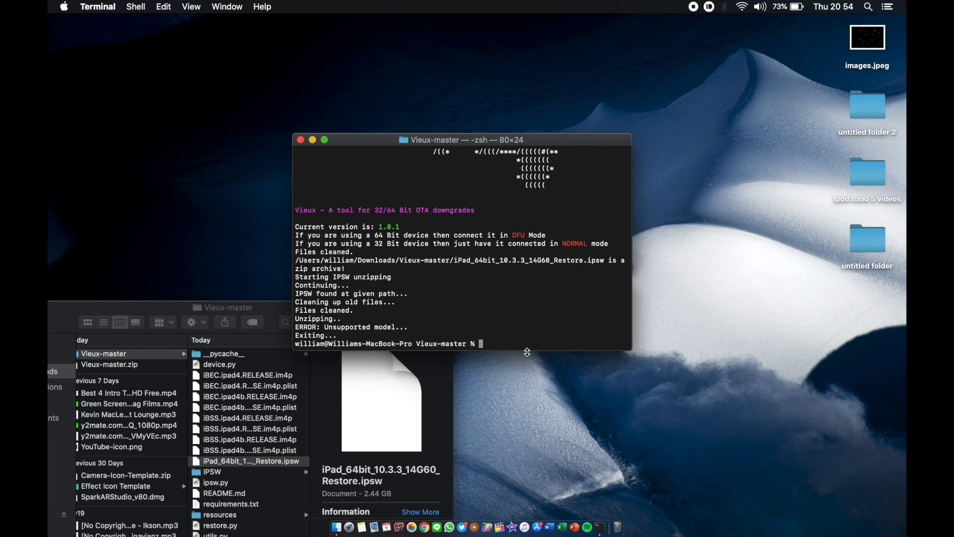
click(64, 7)
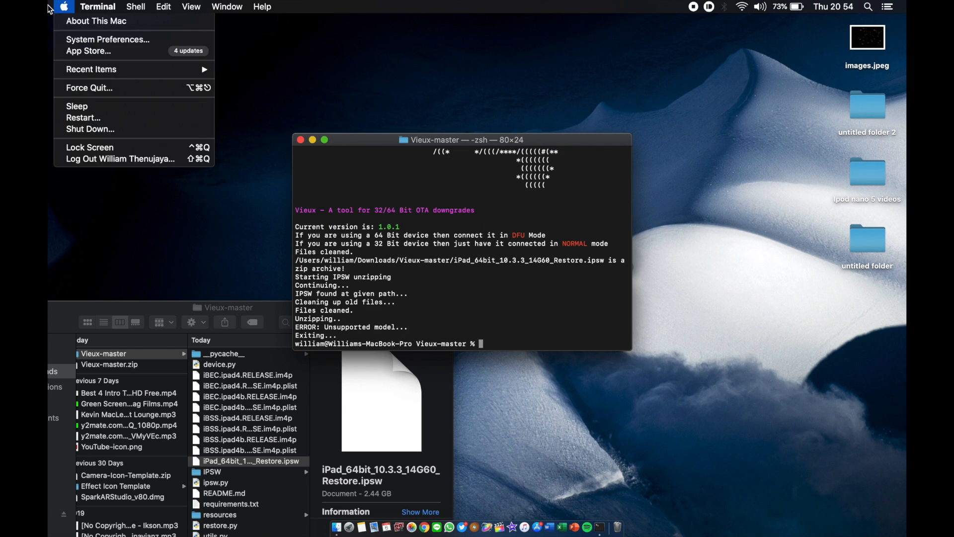
In Security & Privacy General, unlock settings and Allow Anyway for igetnonce
click(108, 38)
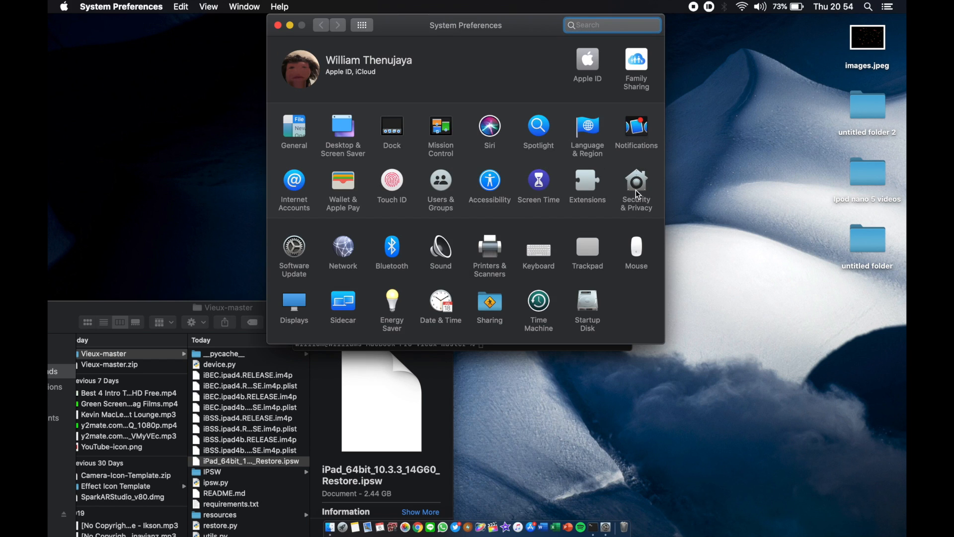
click(611, 25)
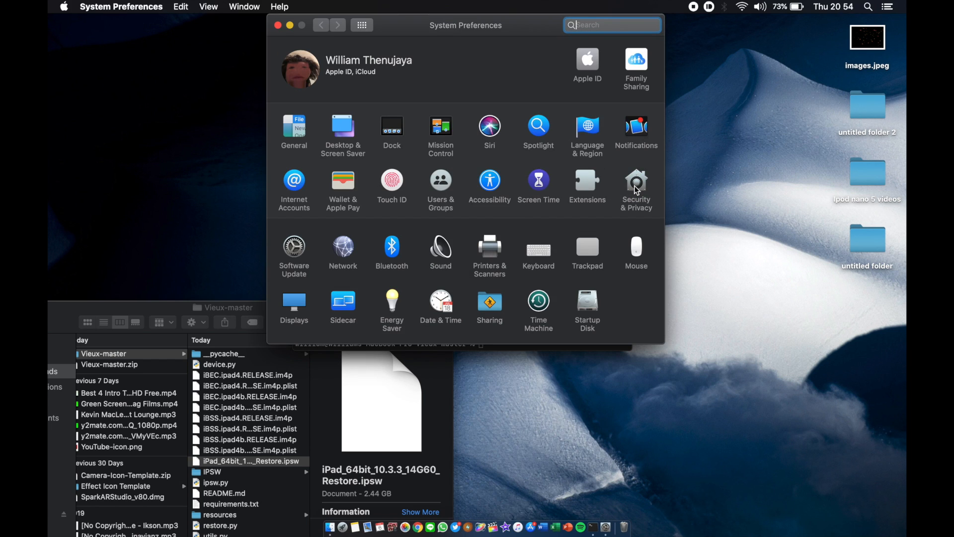
click(635, 186)
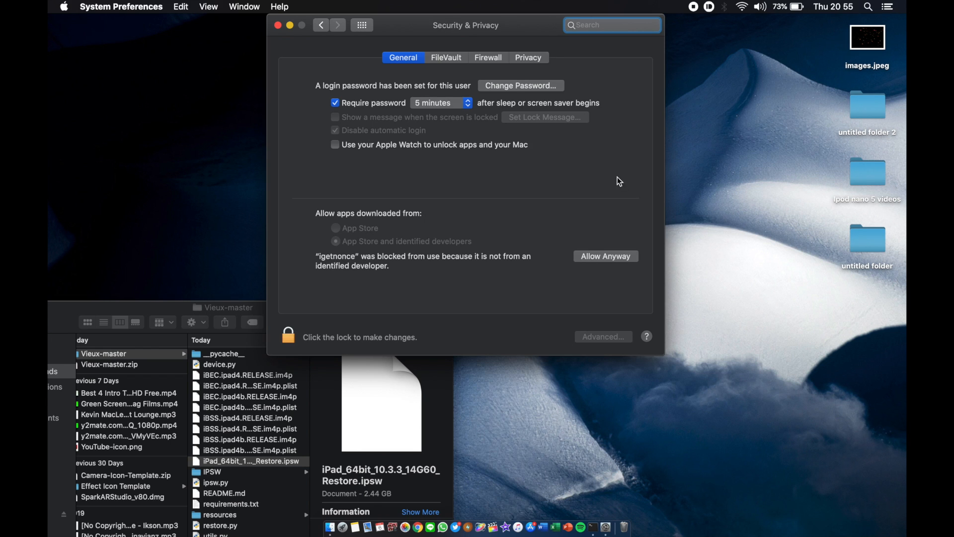
click(288, 337)
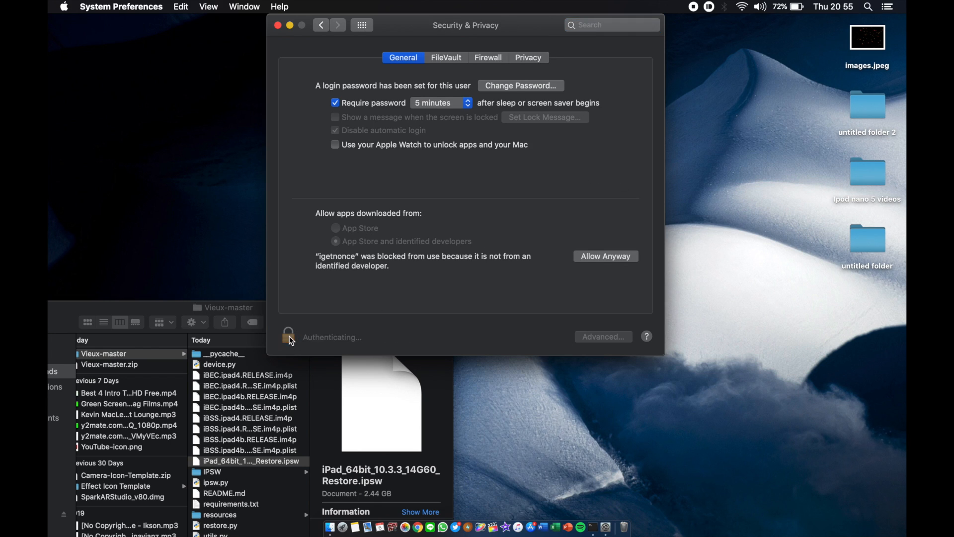
click(288, 335)
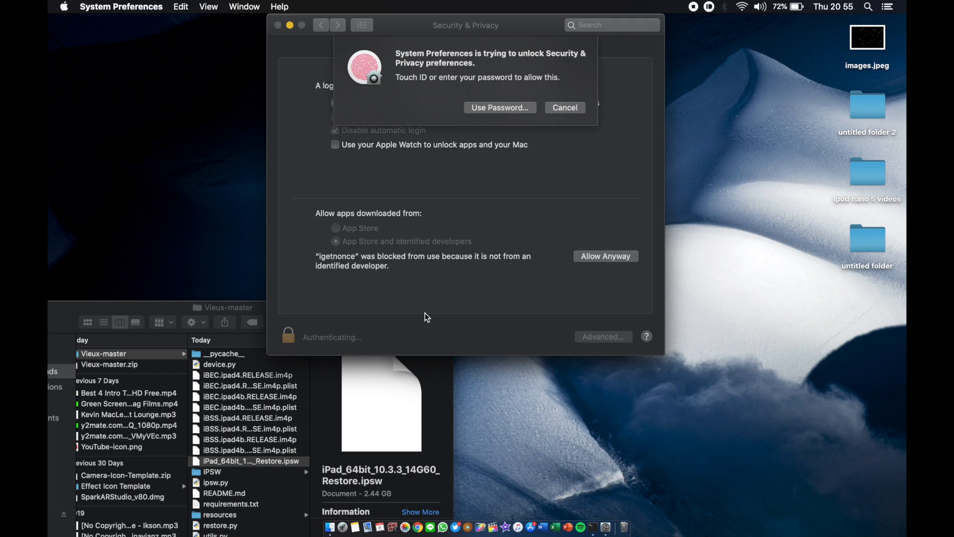
click(499, 107)
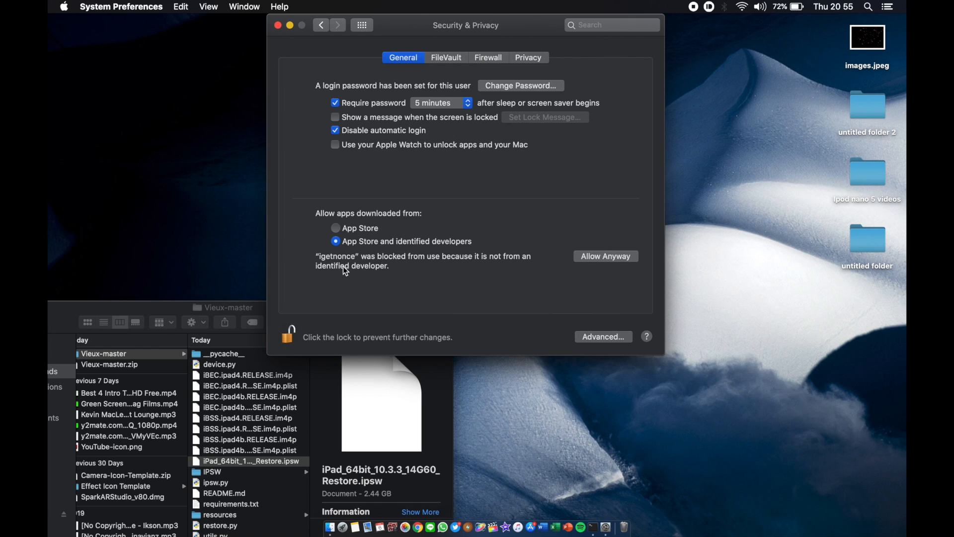
mouse_move(613, 264)
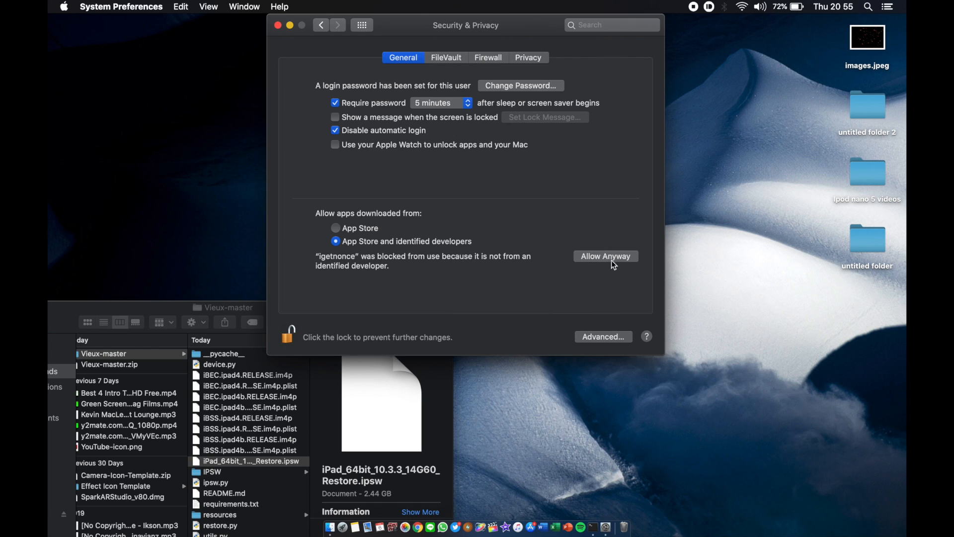
click(249, 460)
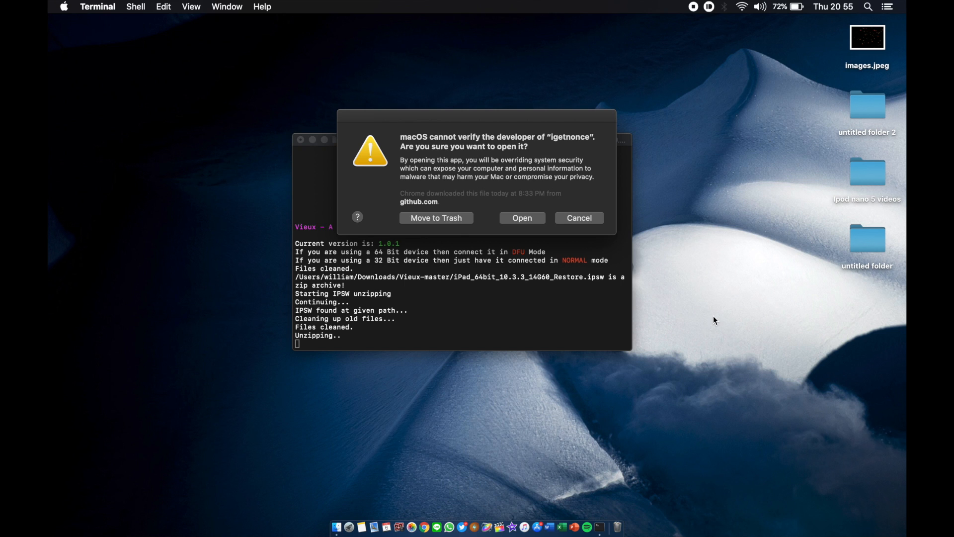
mouse_move(526, 227)
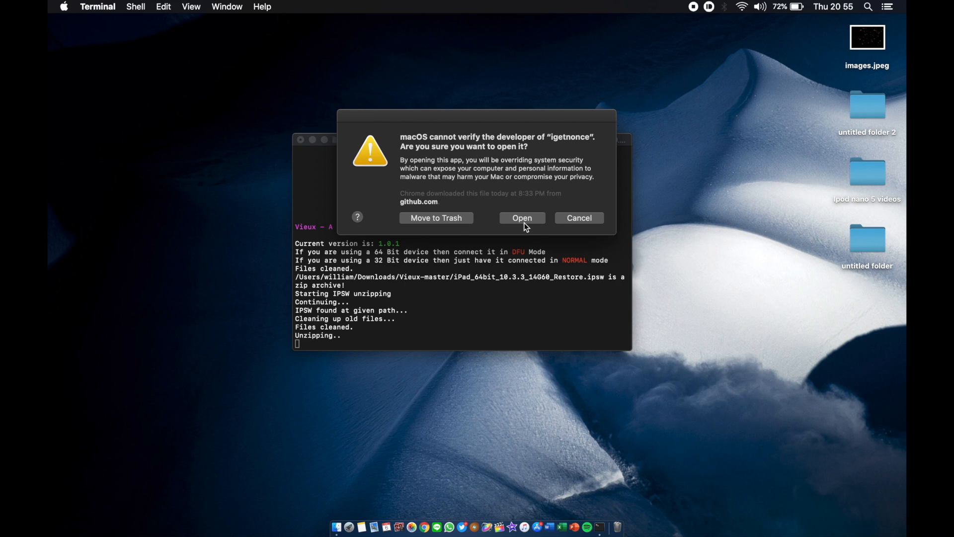
Confirm opening igetnonce so Vieux continues into pwned DFU mode
click(520, 218)
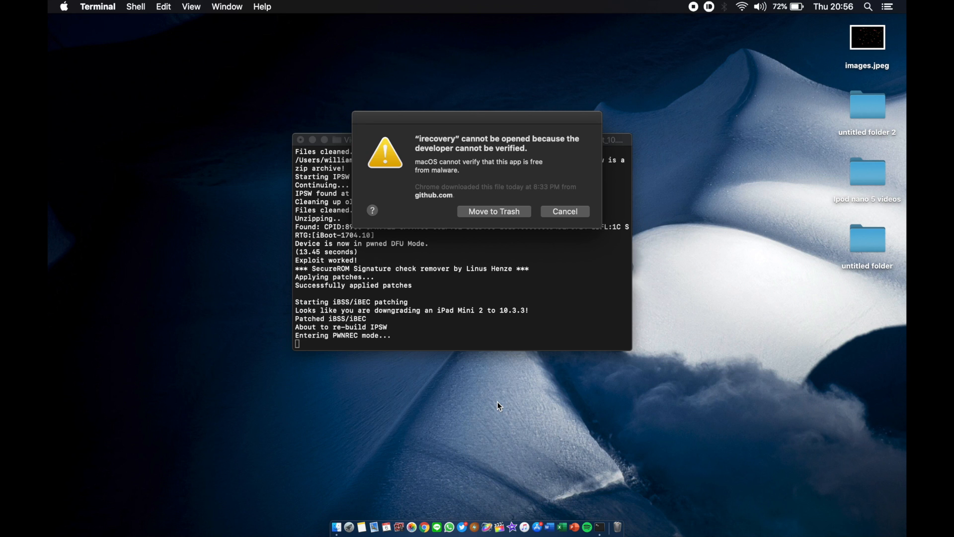
Cancel the irecovery alert, unlock Security & Privacy and Allow Anyway for irecovery
click(63, 7)
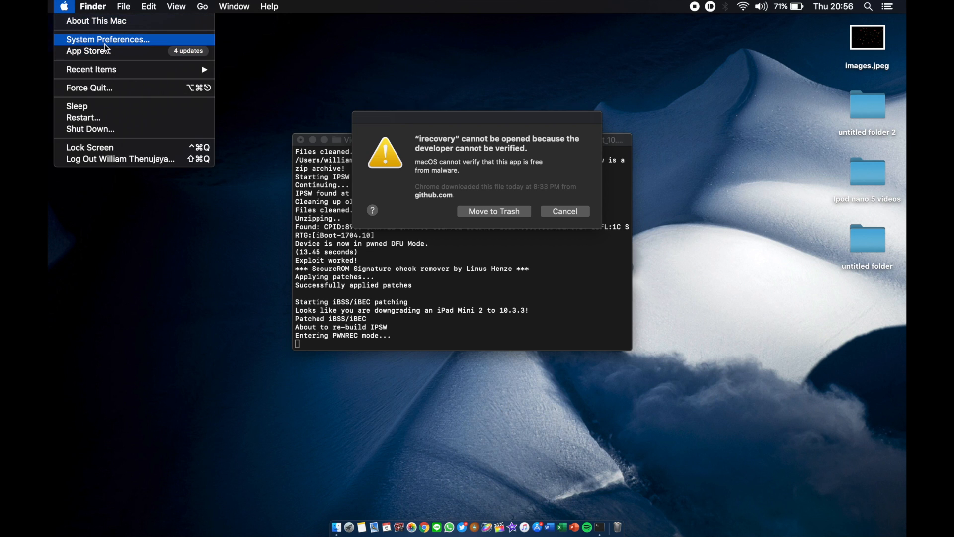
click(107, 38)
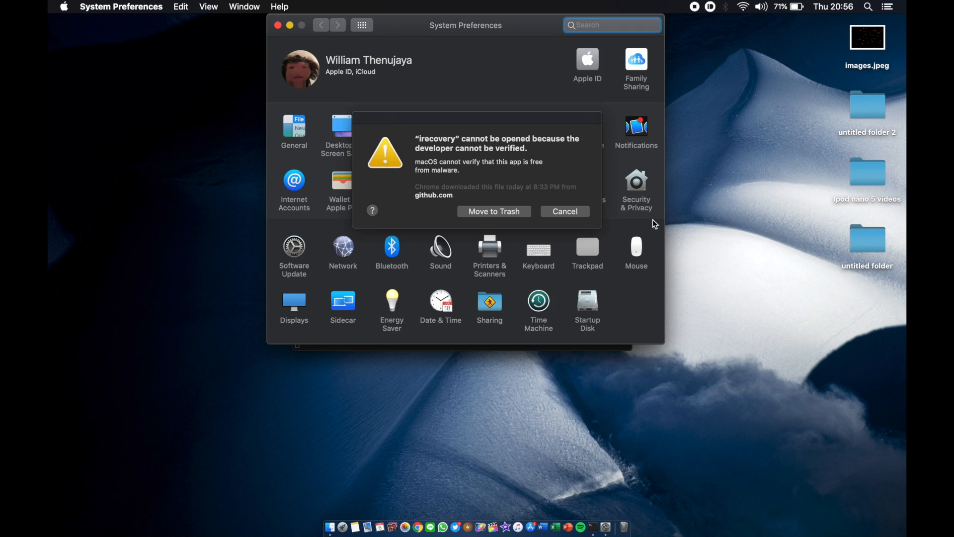
click(635, 180)
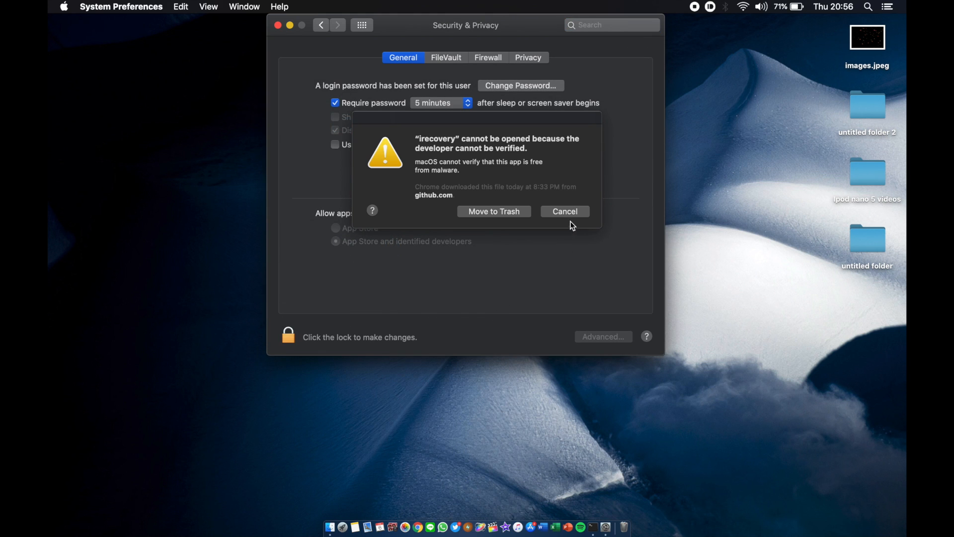
click(564, 210)
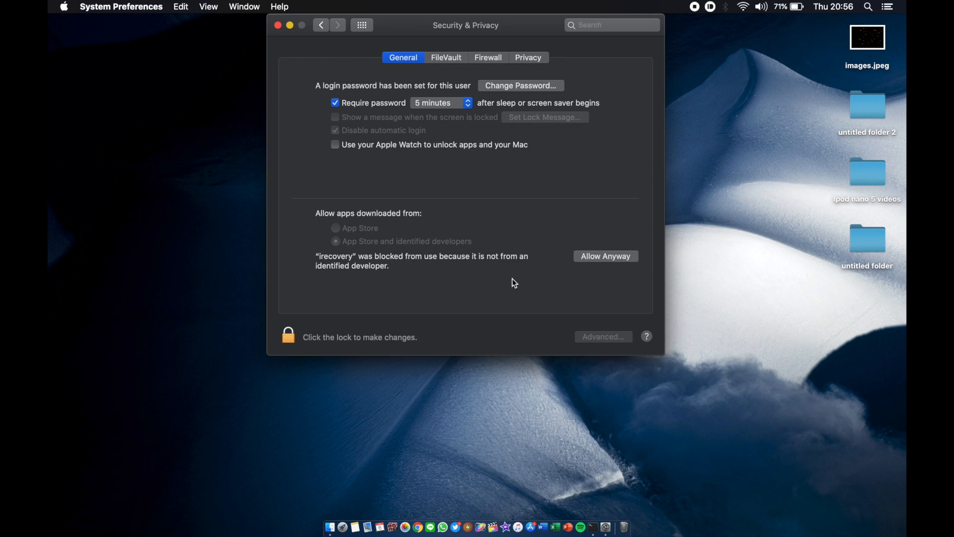
click(288, 337)
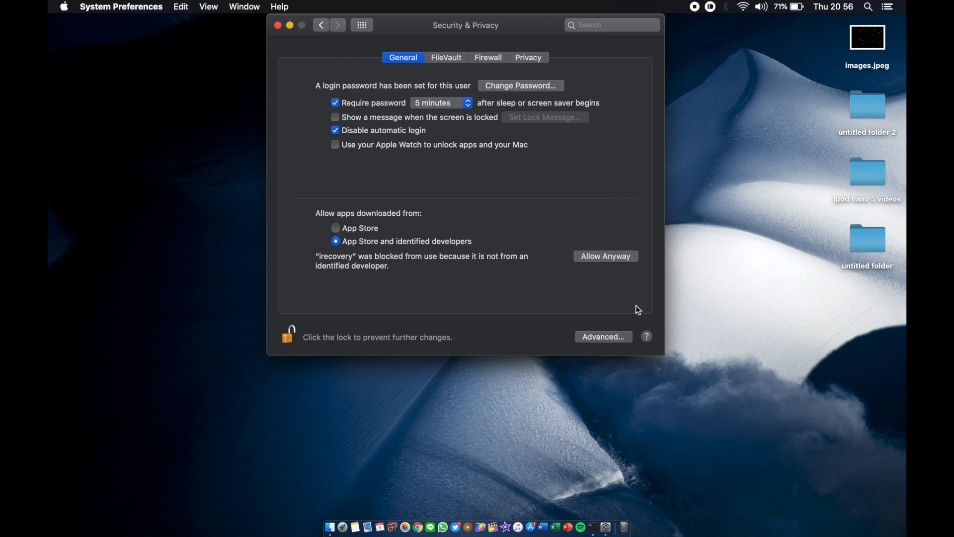
mouse_move(619, 259)
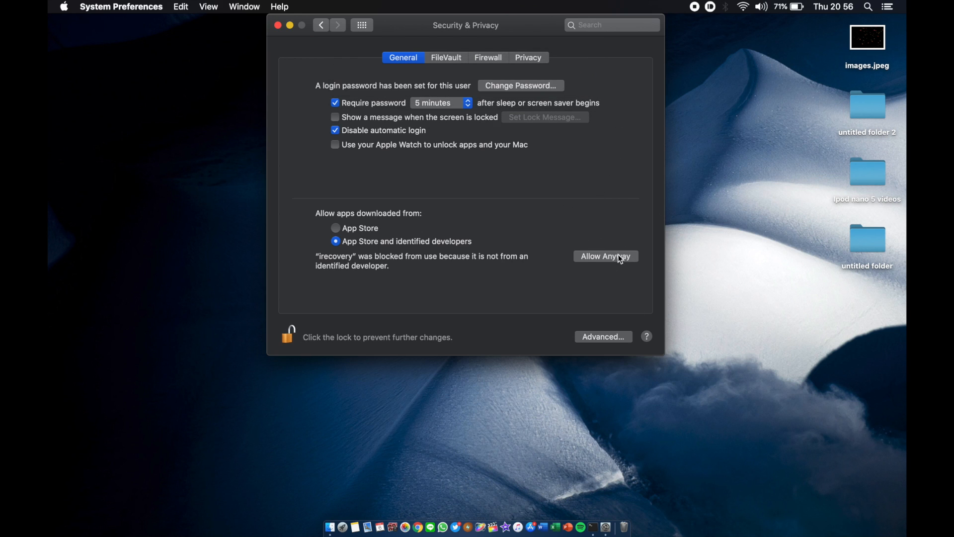
click(605, 255)
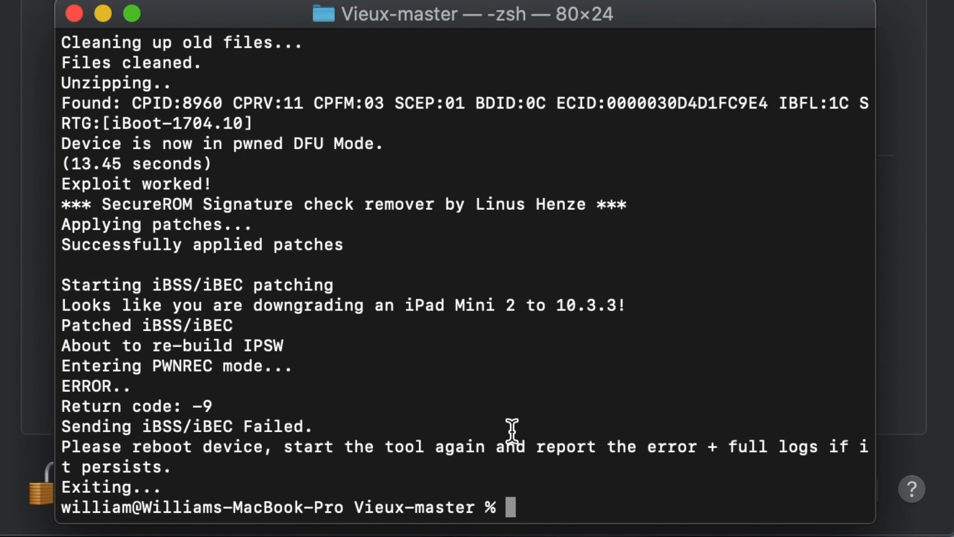
Rerun ./vieux -i on the IPSW, open irecovery, then cancel the tsschecker alert
text(./vieux -i /Users/william/Downloads/Vieux-master/iPad_64bit_10.3.3_14G60_Restore.ipsw)
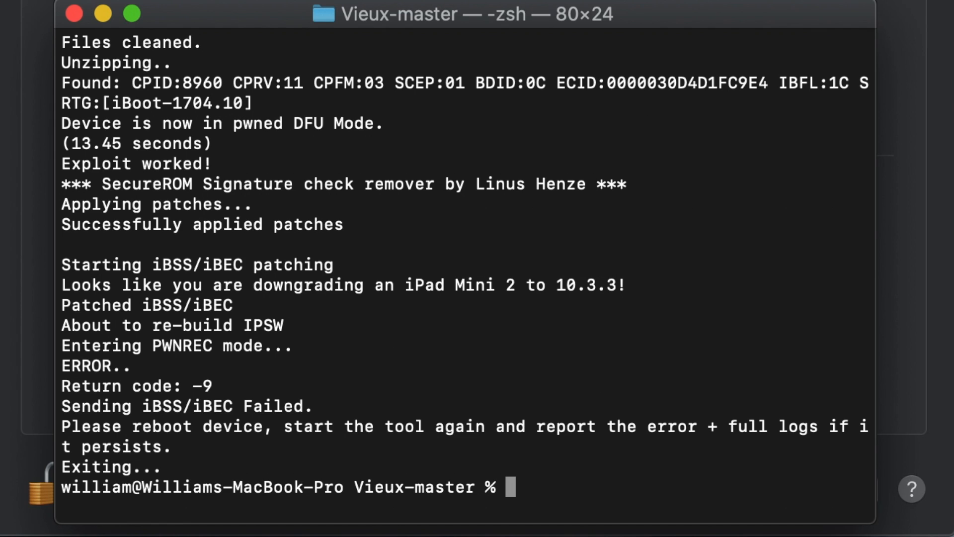
text(./vieux -i /Users/william/Downloads/Vieux-master/iPad_64bit_10.3.3_14G60_Restore.ipsw)
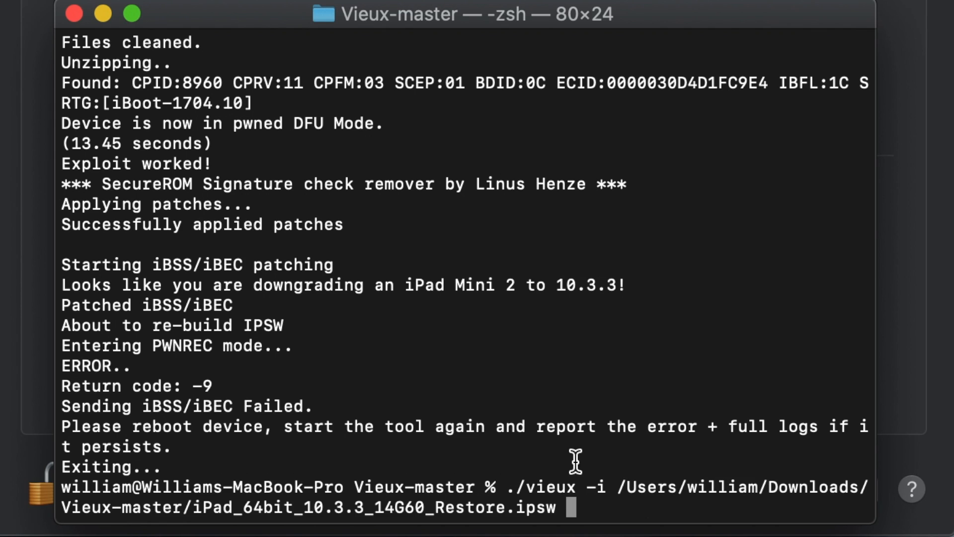
mouse_move(635, 528)
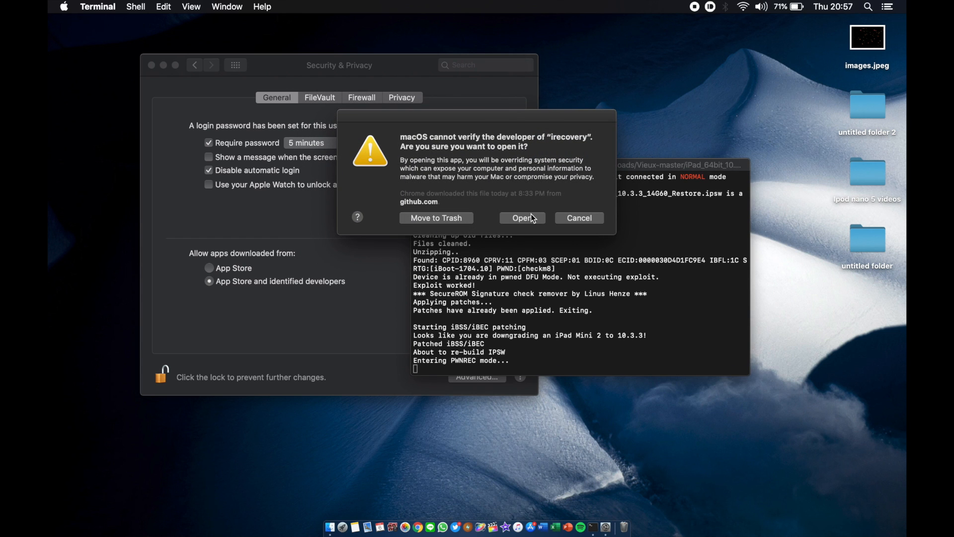
click(522, 217)
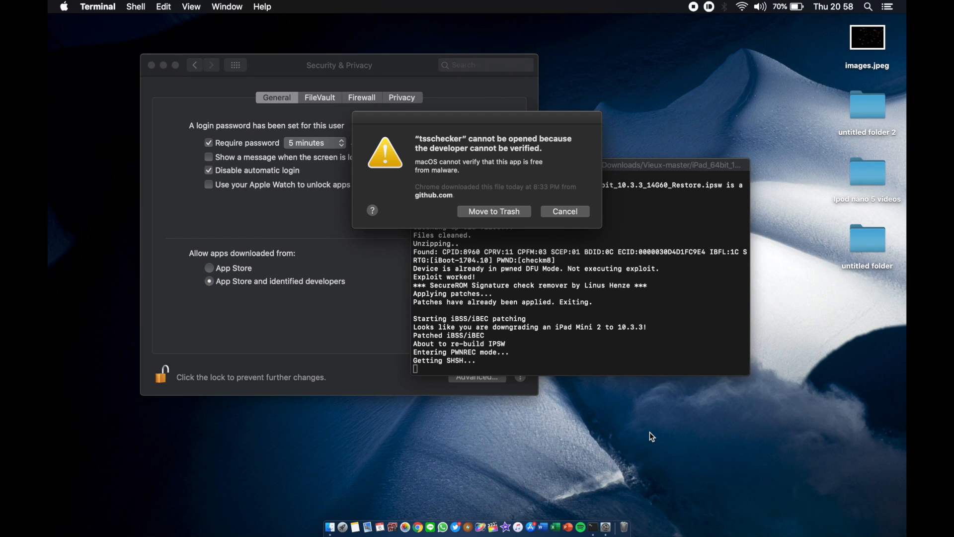
mouse_move(651, 377)
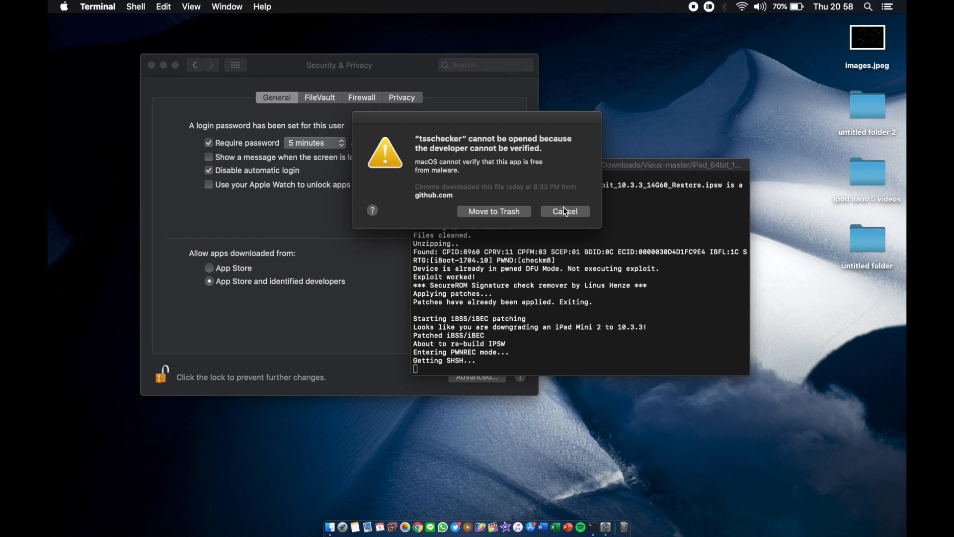
click(562, 210)
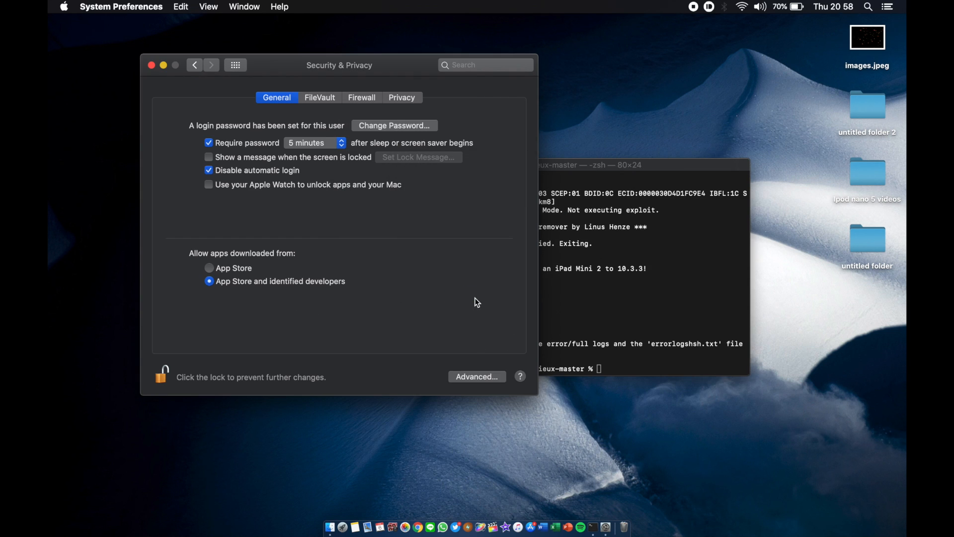
Allow Anyway for tsschecker in Security & Privacy
click(639, 267)
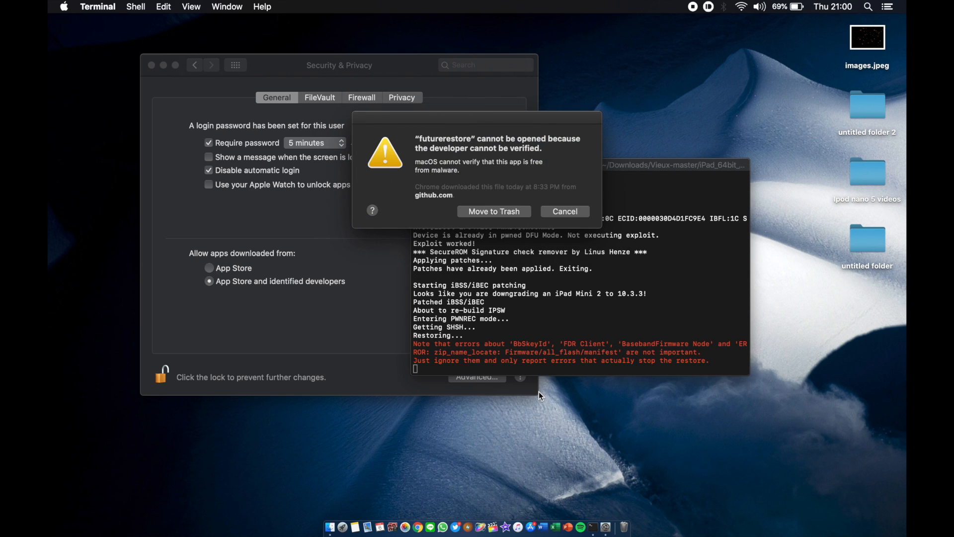
Dismiss the futurerestore warning and allow it anyway in Security & Privacy
click(564, 211)
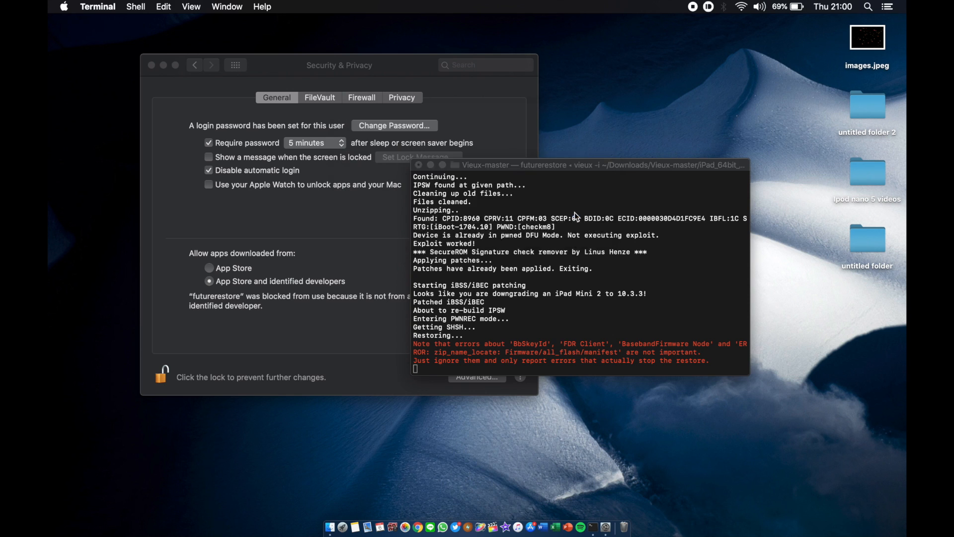
click(480, 296)
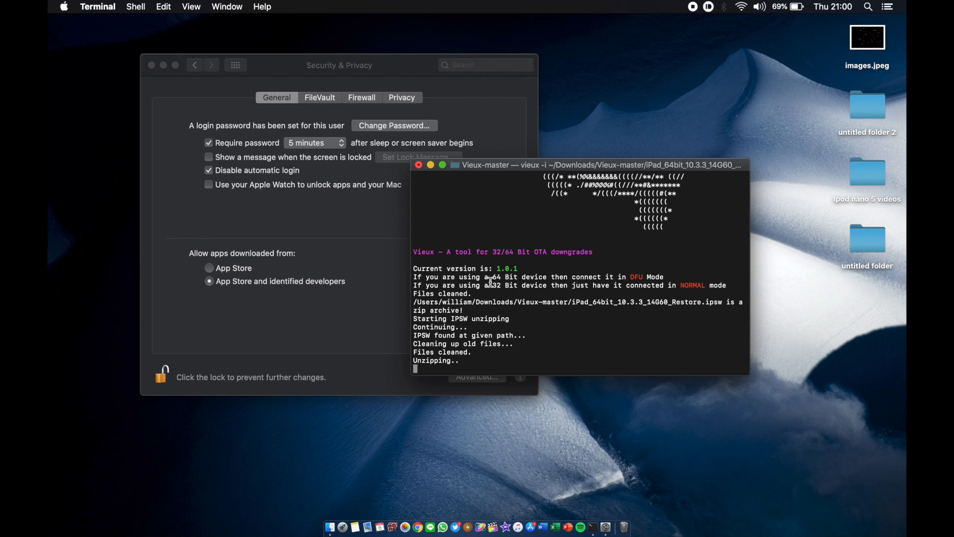
mouse_move(684, 285)
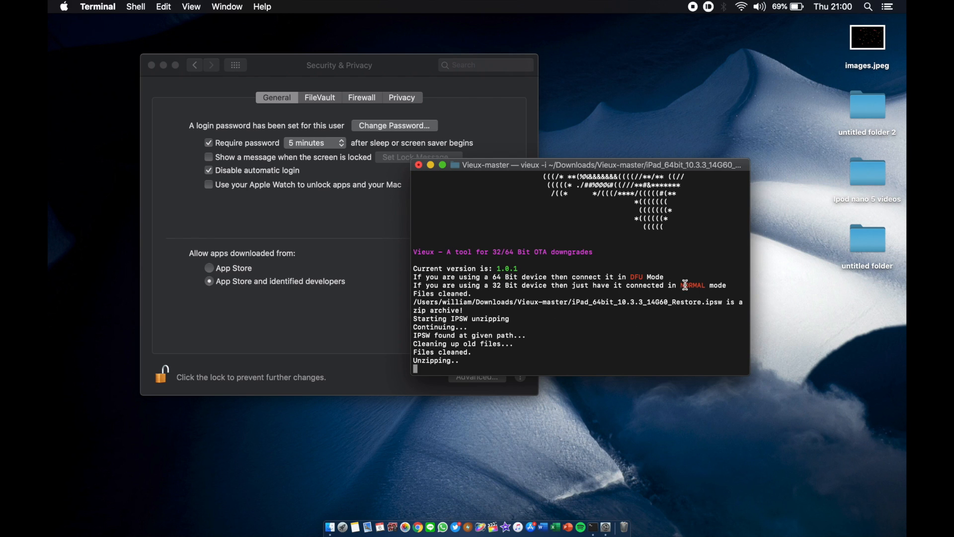
mouse_move(523, 376)
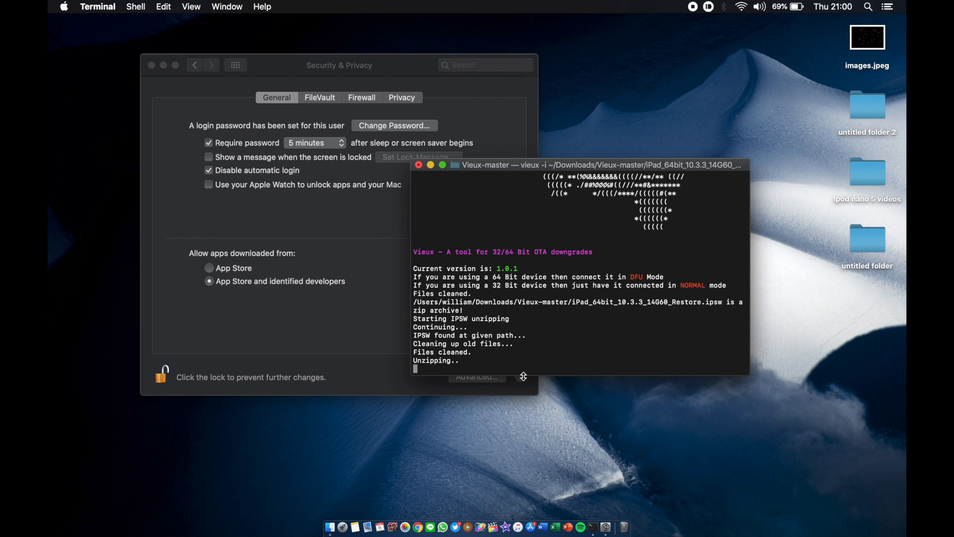
mouse_move(538, 362)
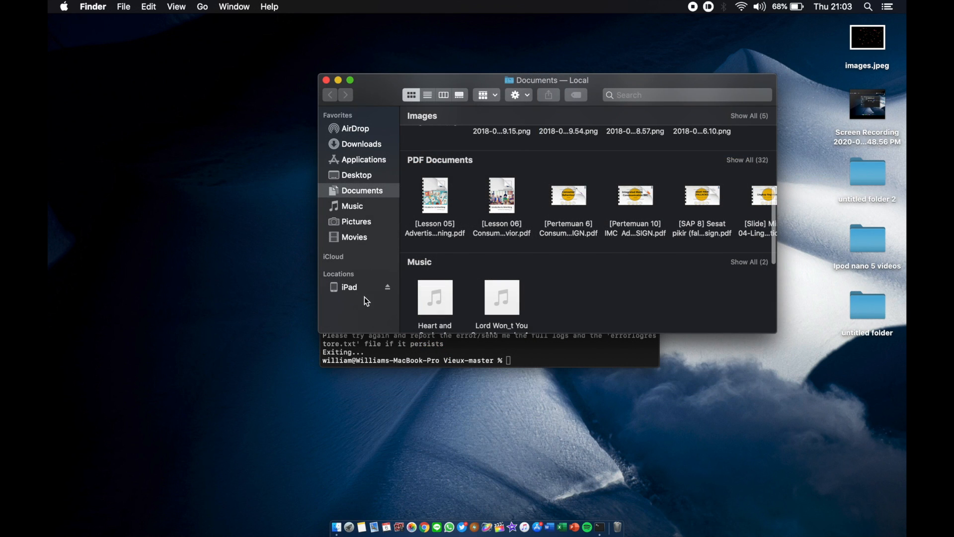
Show the iPad's Finder page and acknowledge the recovery mode notice
click(348, 286)
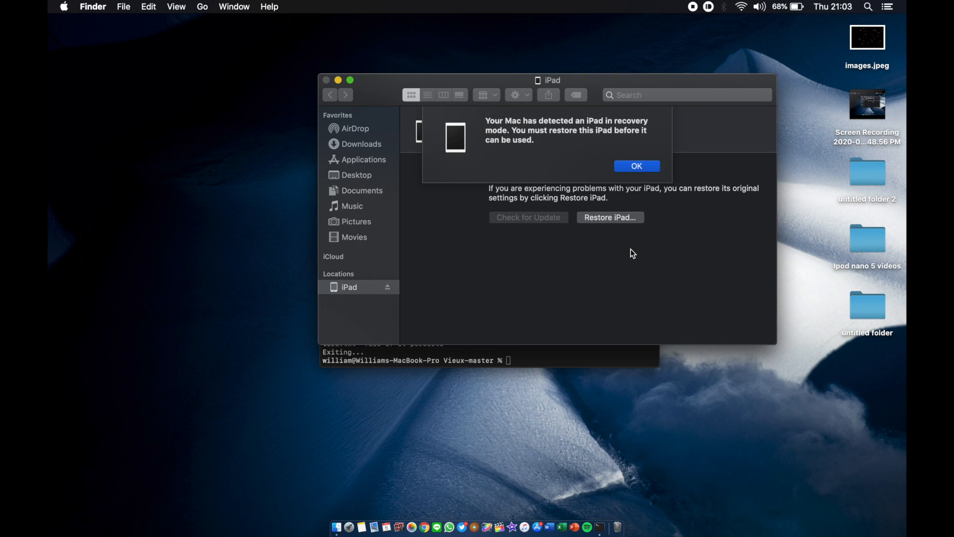
click(636, 166)
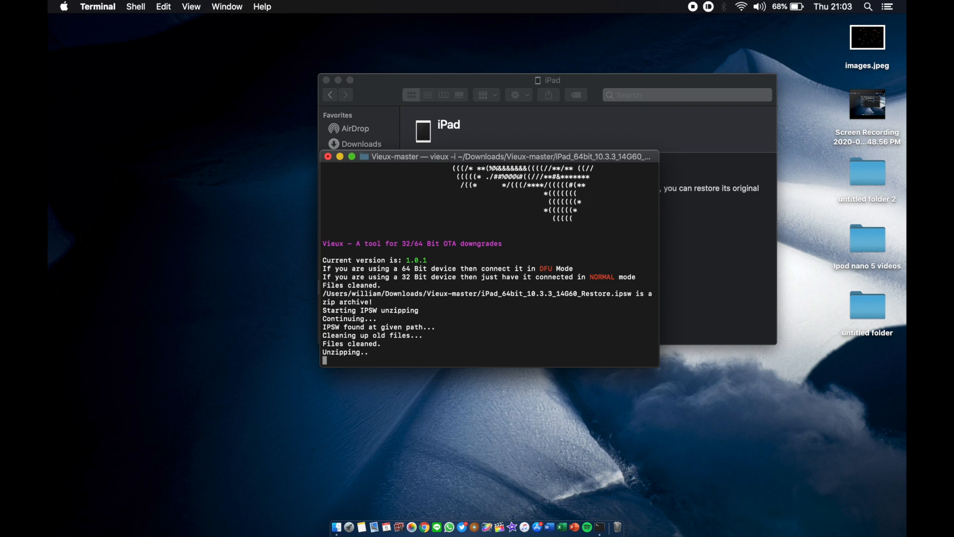
mouse_move(731, 297)
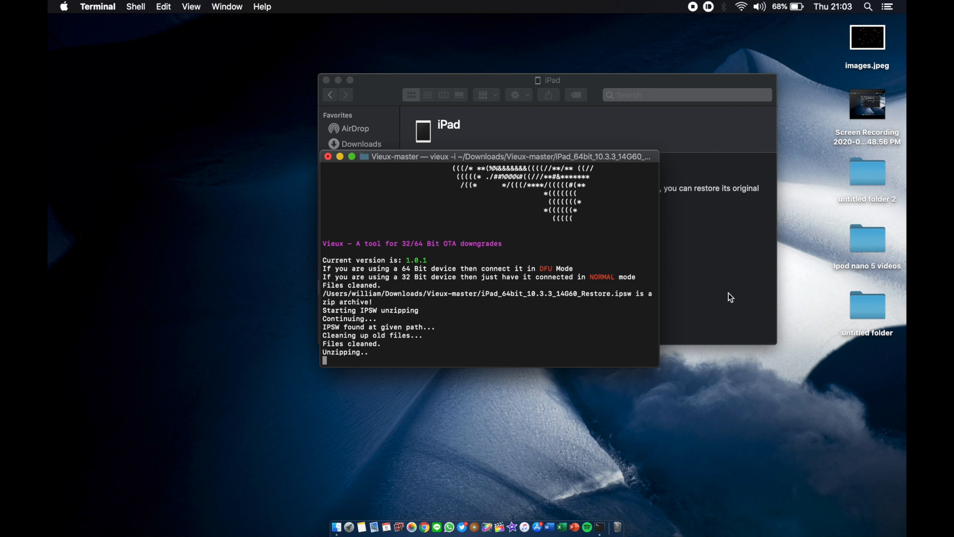